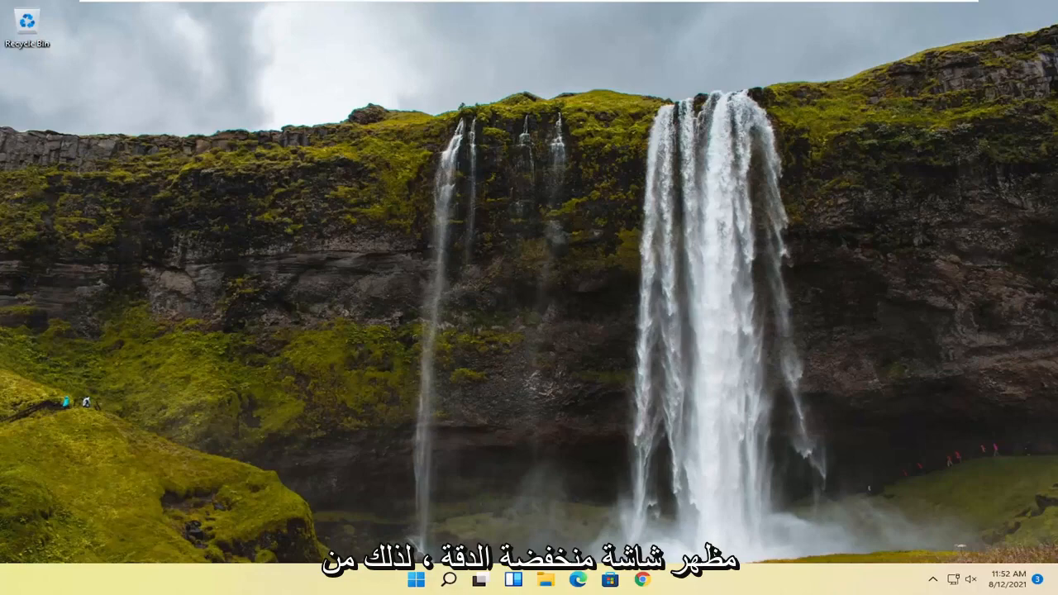
- Restart from the Start menu's Power button with Shift held to reach recovery options
left_click(417, 579)
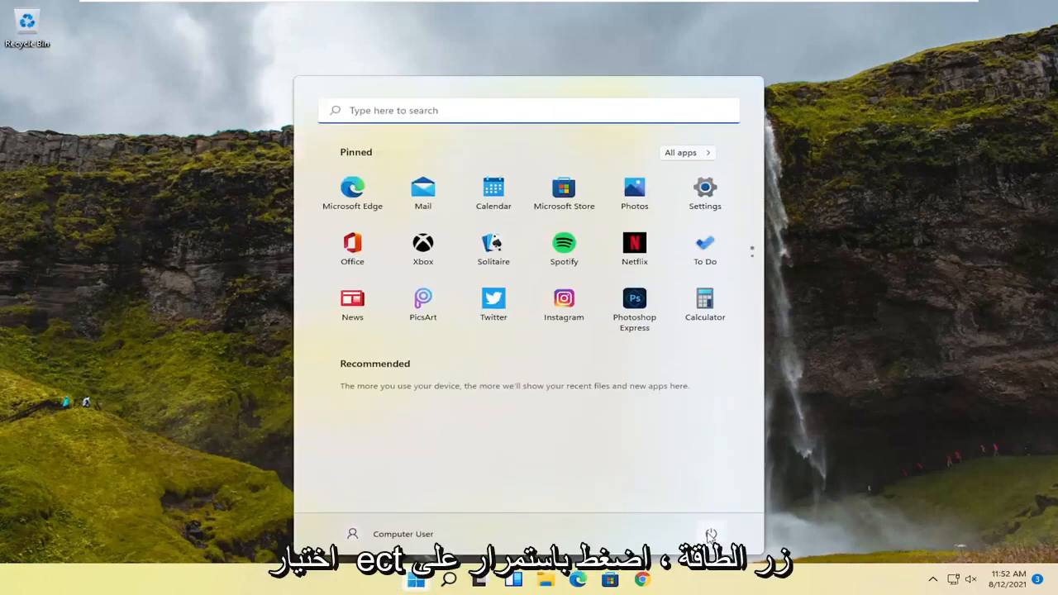
left_click(711, 533)
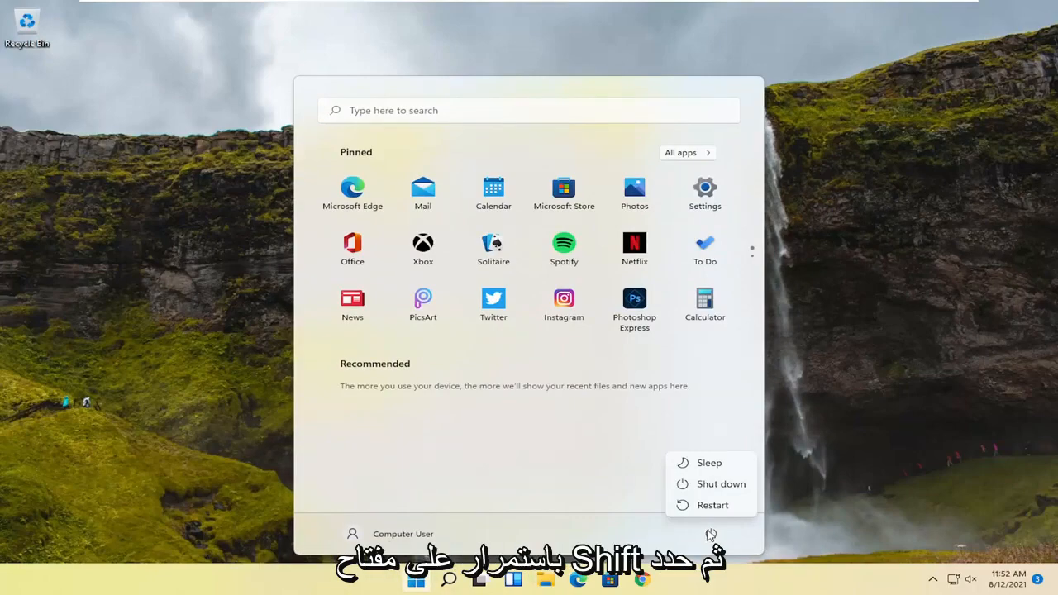
left_click(713, 506)
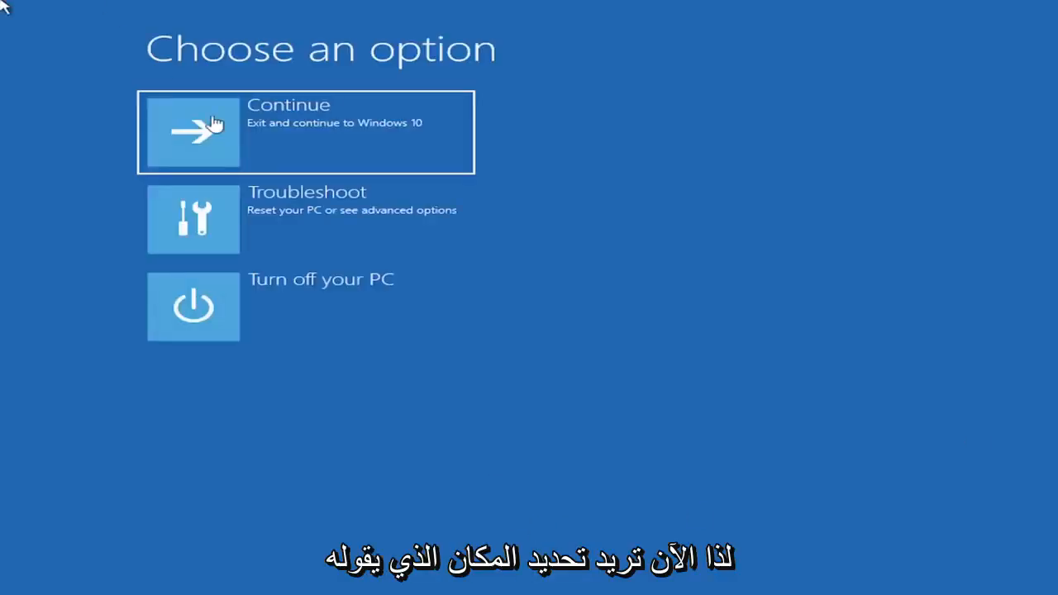
mouse_move(322, 228)
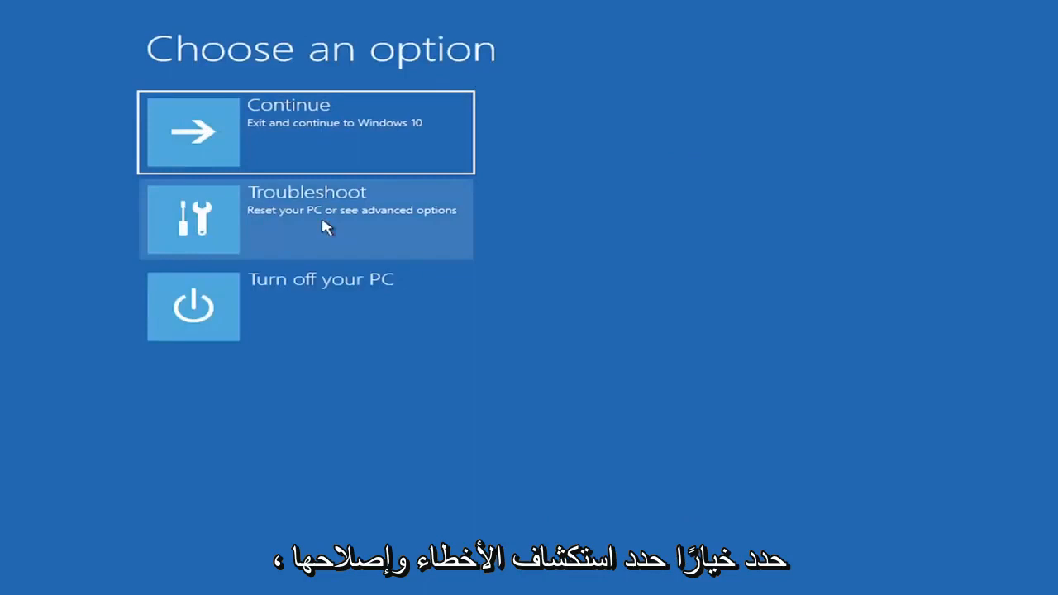
- Go through Troubleshoot > Advanced options > Startup Settings and restart to enable low-resolution video
left_click(306, 218)
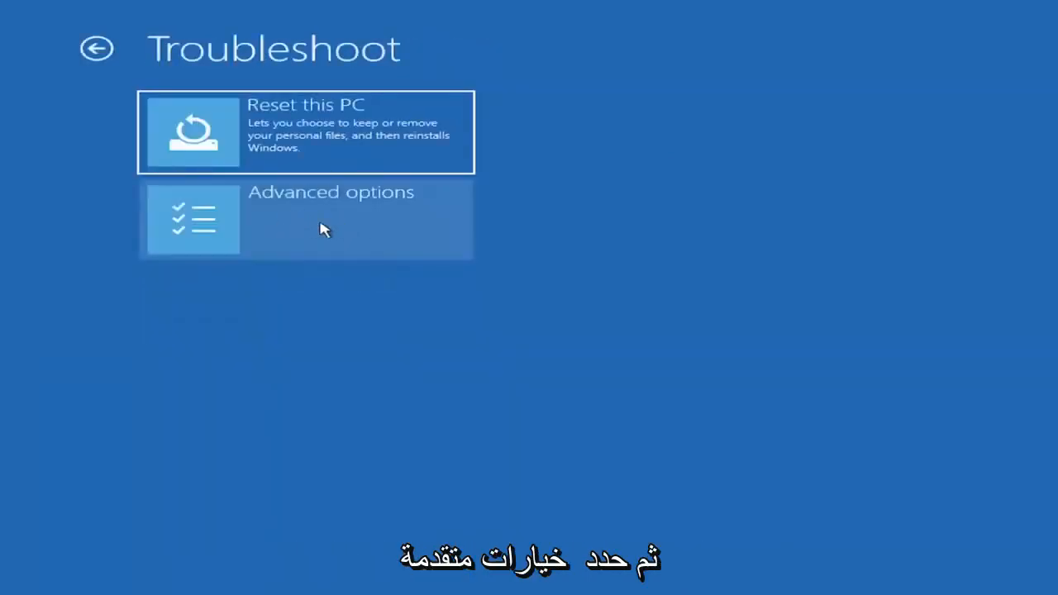
left_click(331, 218)
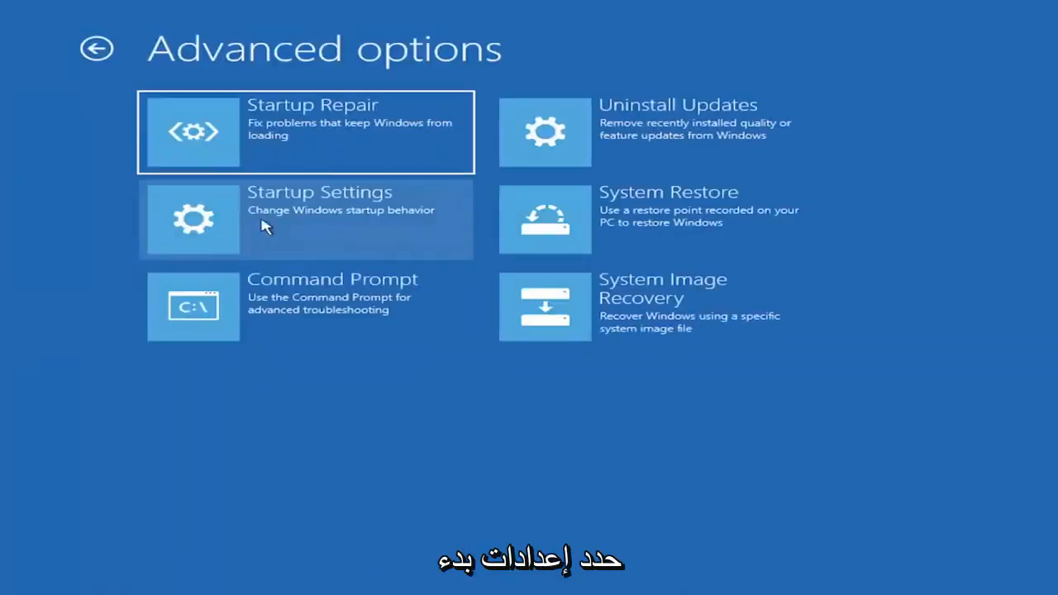
left_click(320, 218)
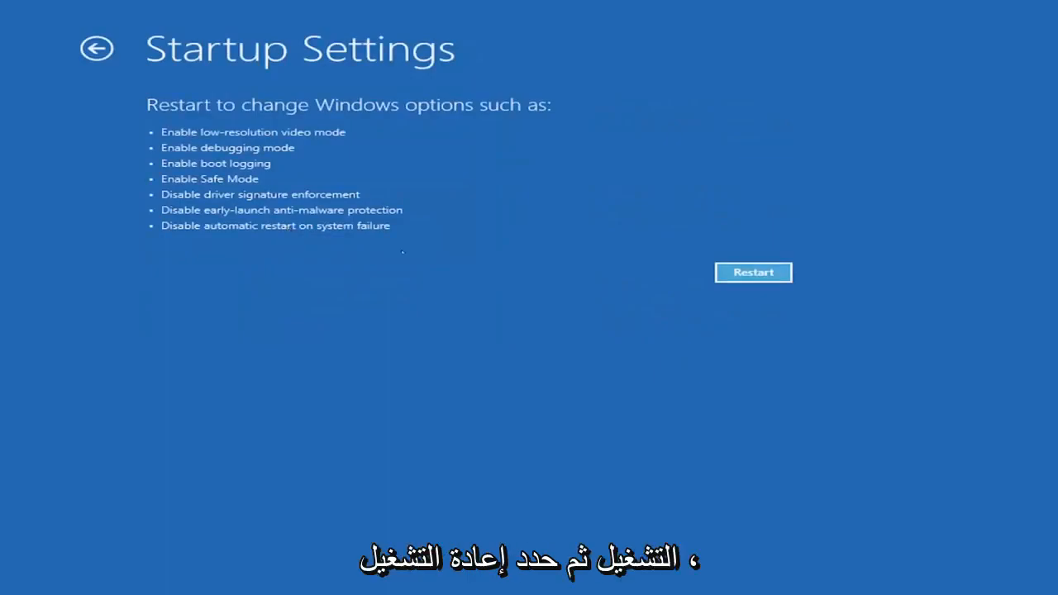
left_click(753, 271)
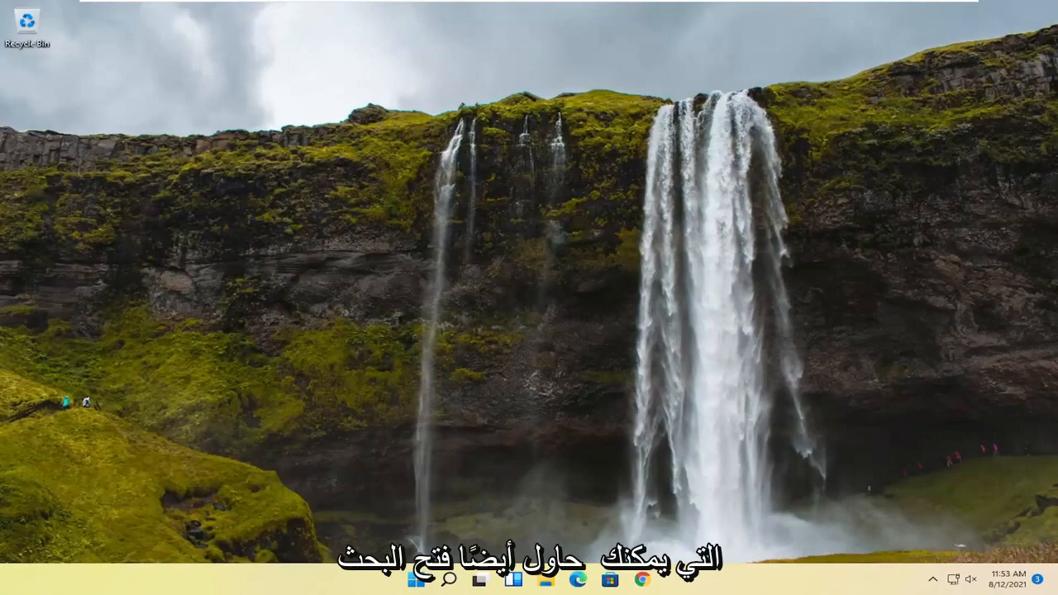
- Search Windows for 'resolution' and open 'Change the resolution of the display'
left_click(448, 579)
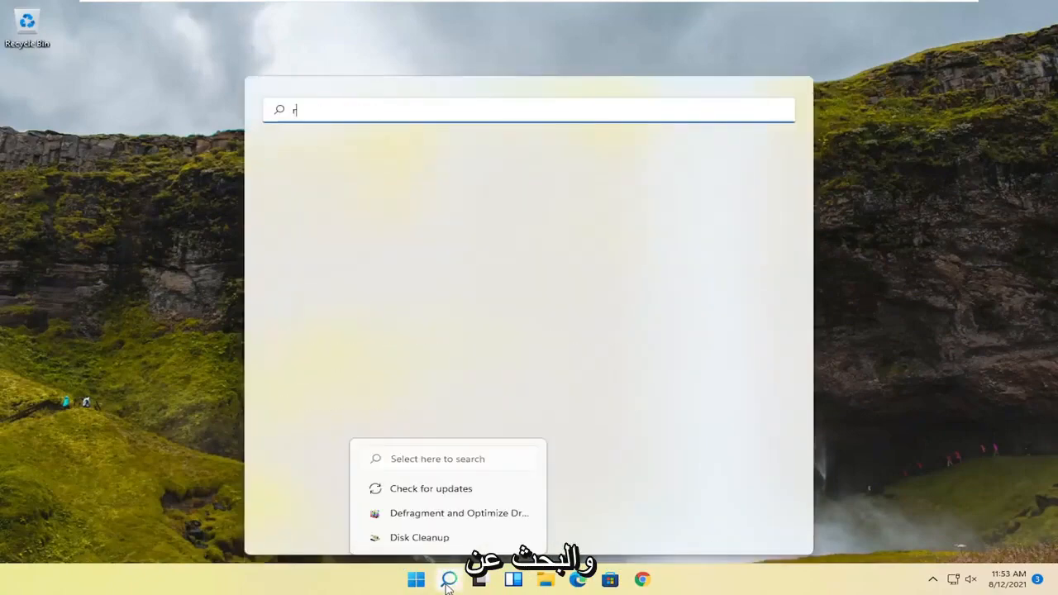
type("esolutio")
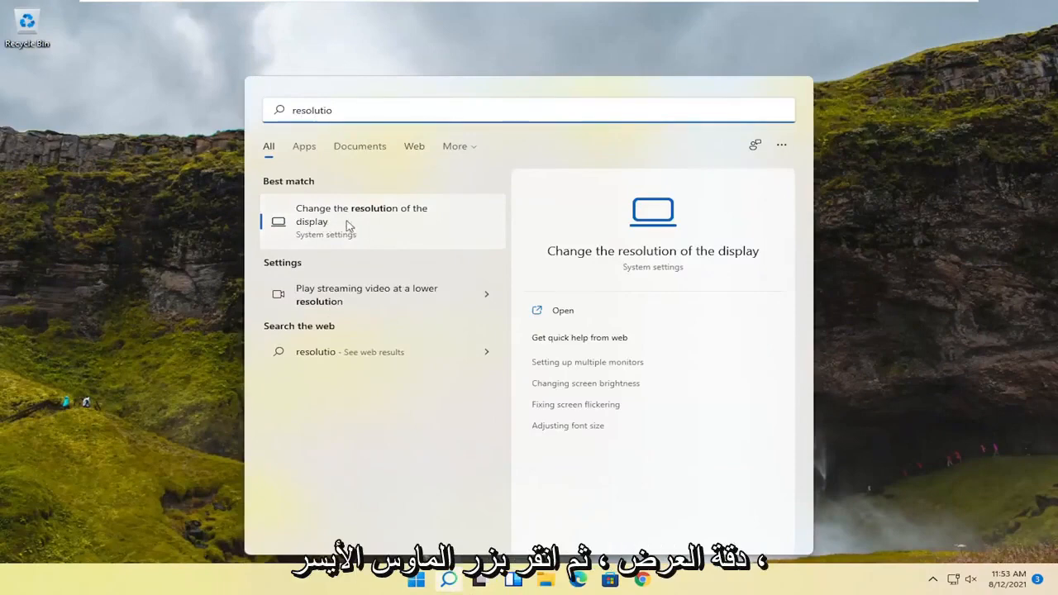
left_click(361, 215)
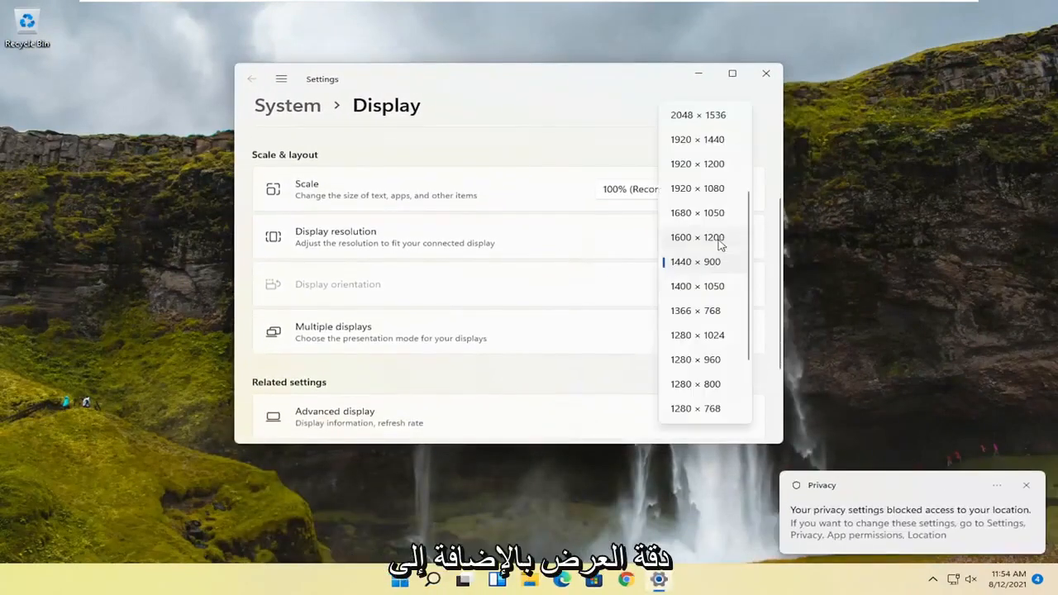
- Review the scale choices, keep 100% at 1440 × 900, and close Settings
left_click(678, 189)
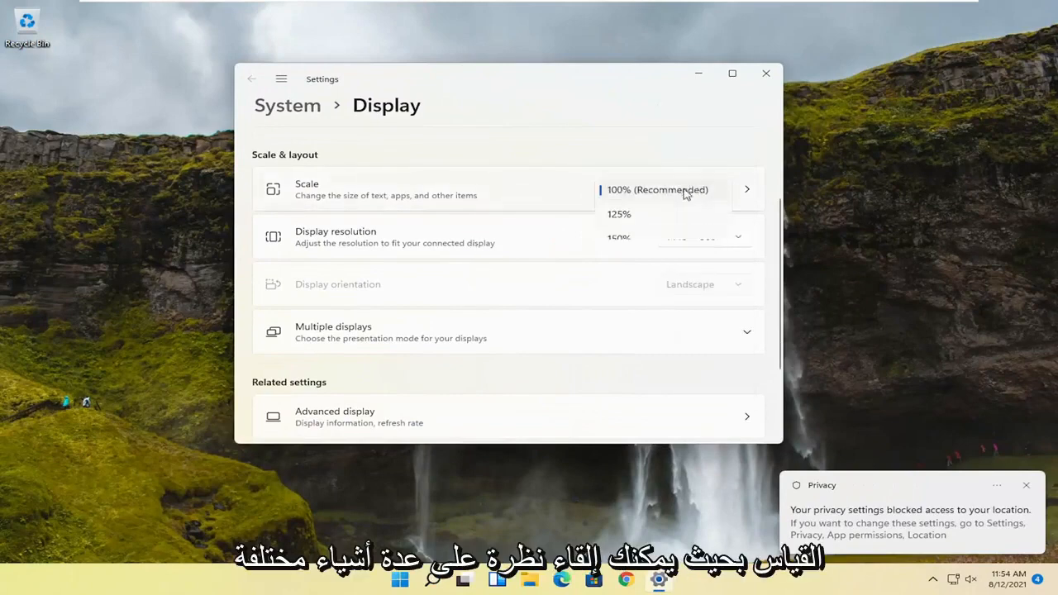
left_click(658, 188)
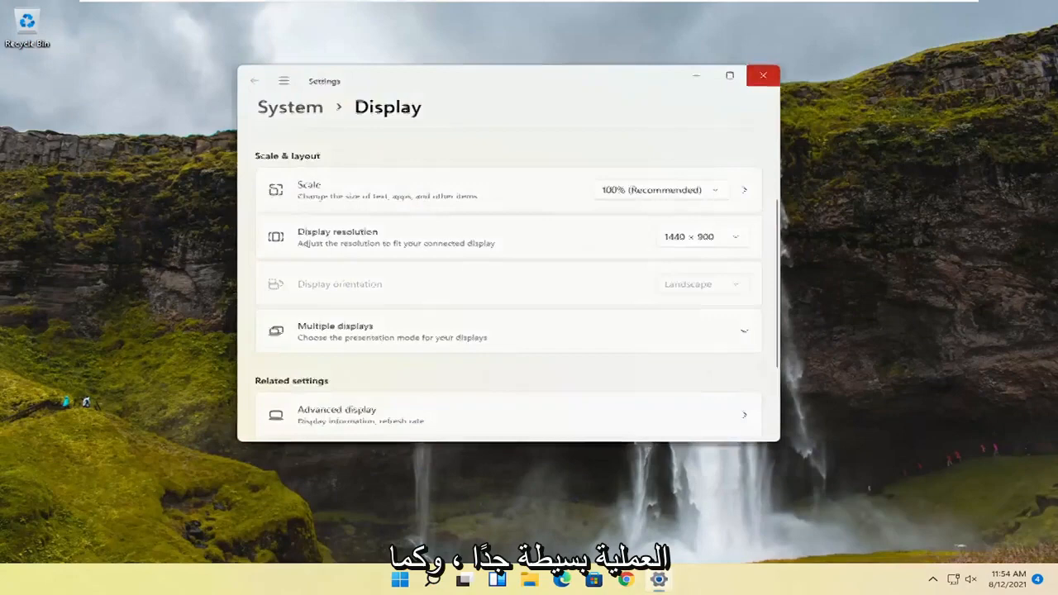
left_click(762, 76)
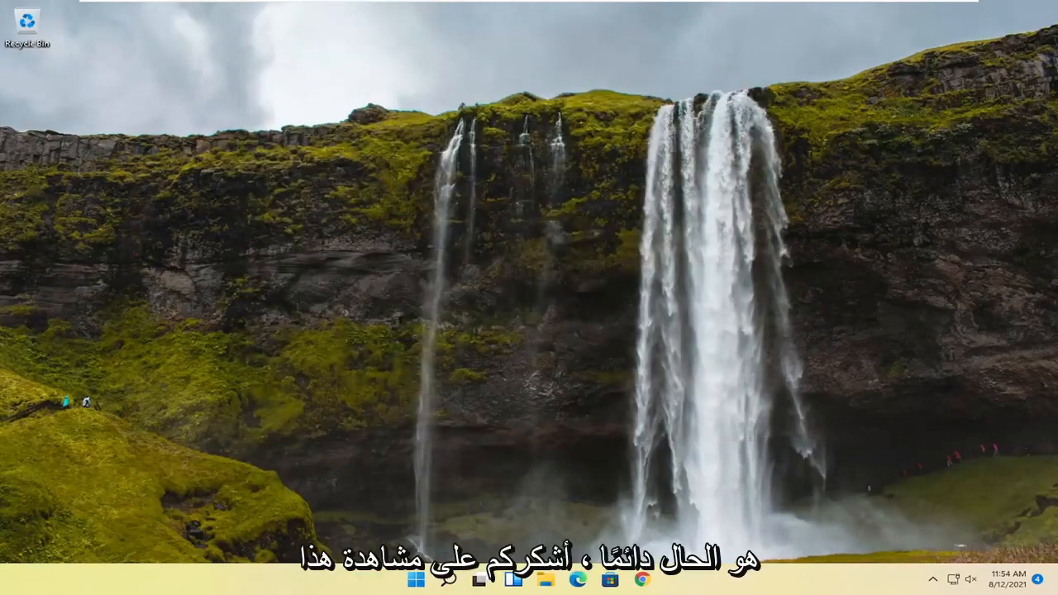